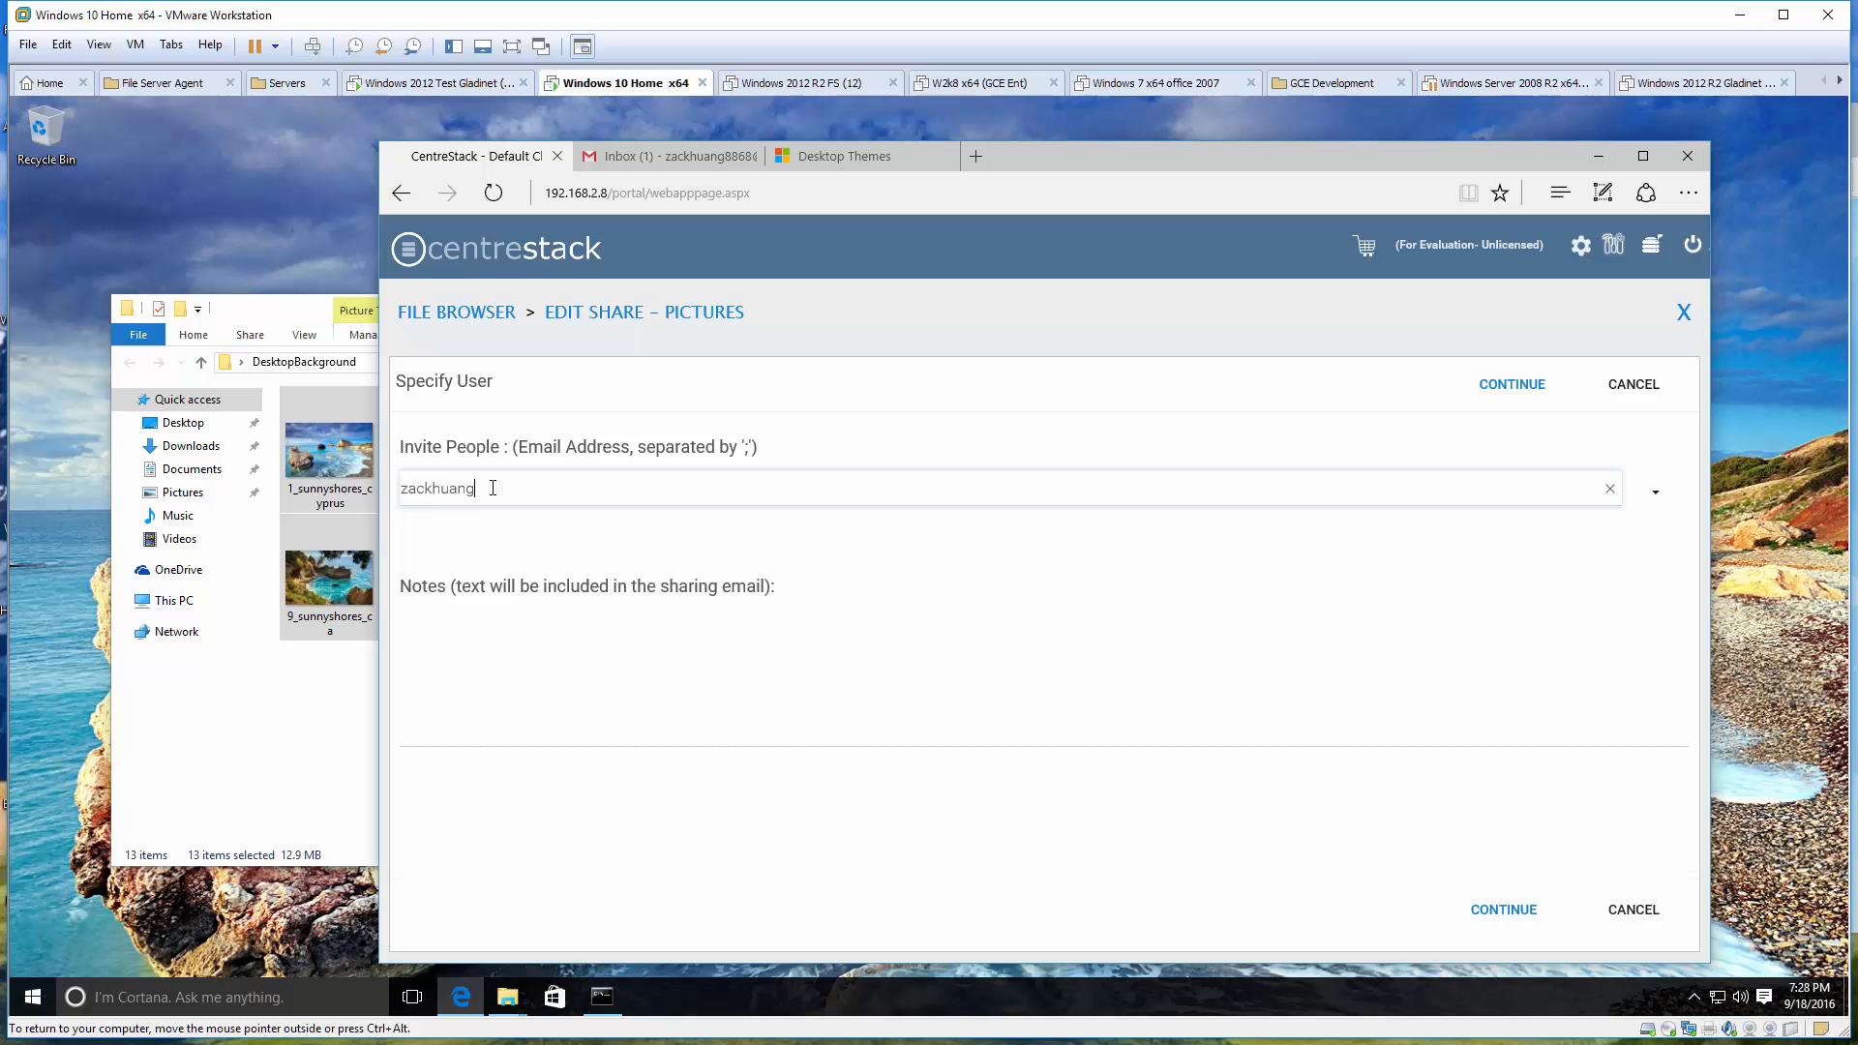
Step: Enter the outside recipient's email address in Invite People for the Pictures share
left_click(1512, 383)
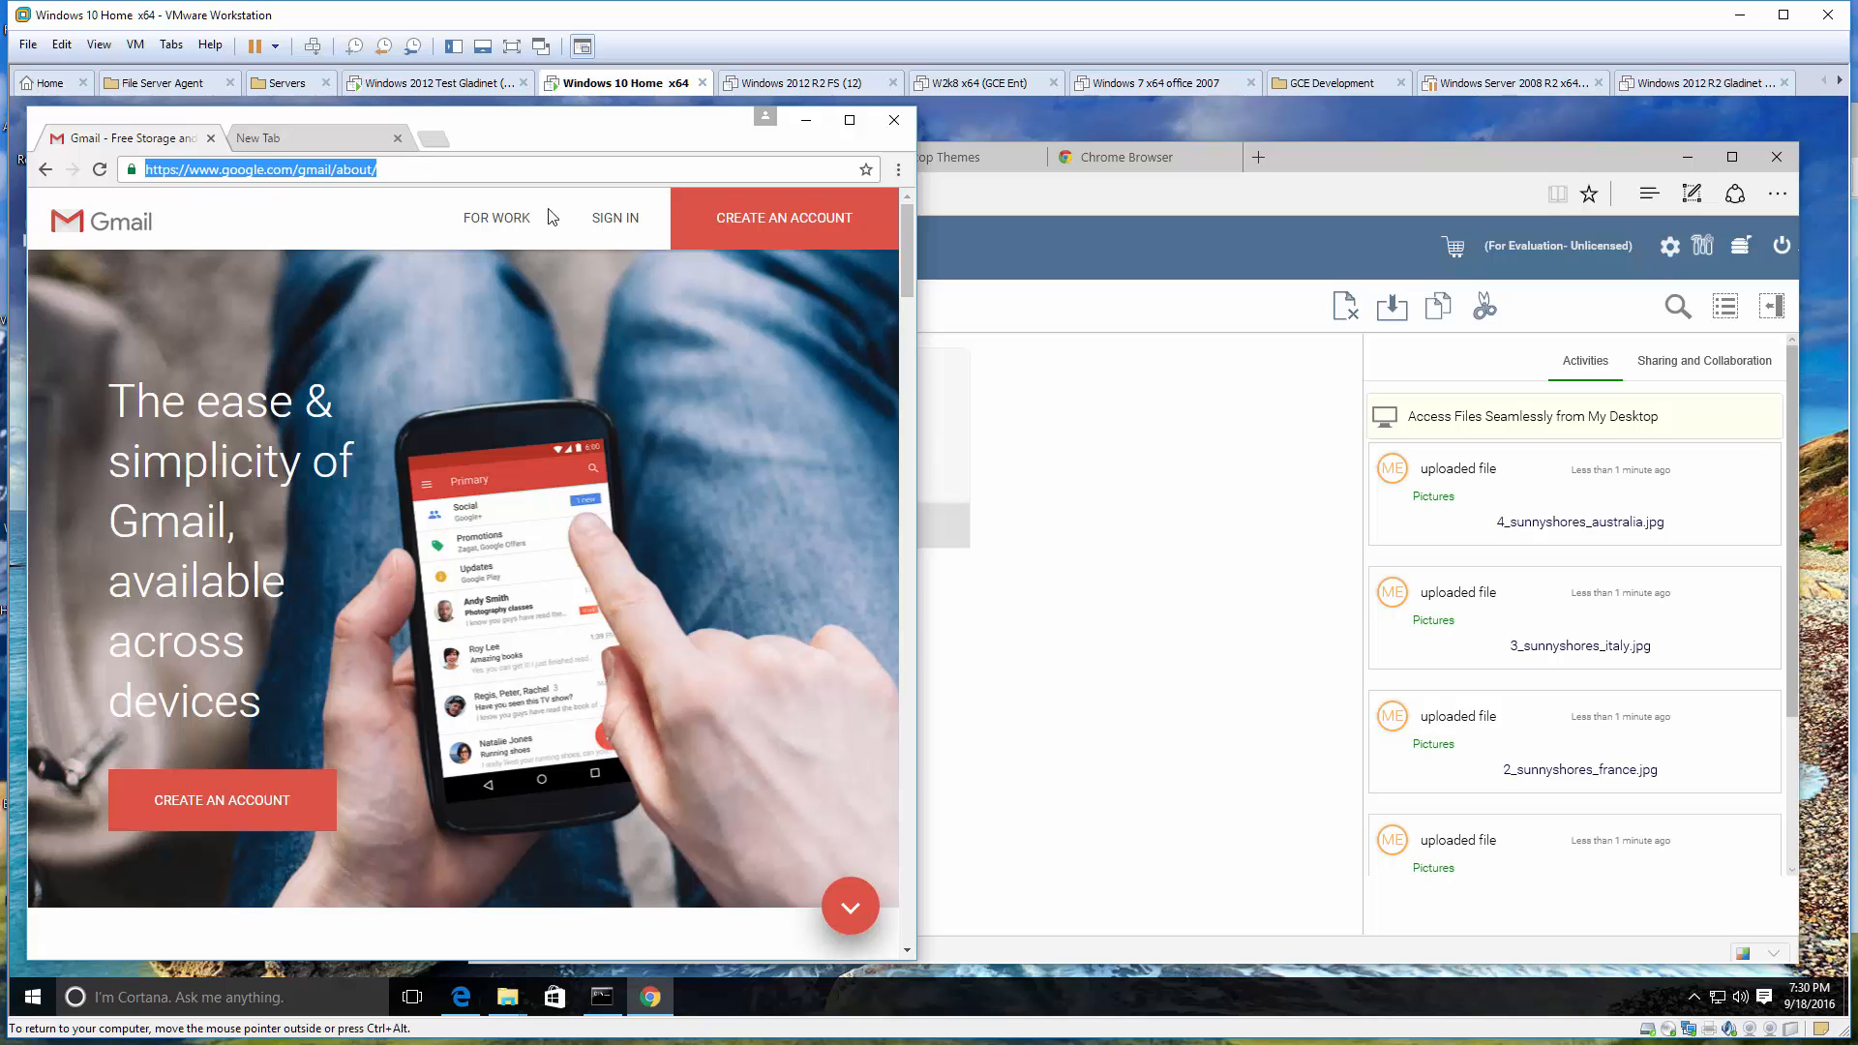
Step: Sign in to the recipient's Gmail inbox to reach the CentreStack invitation
left_click(614, 219)
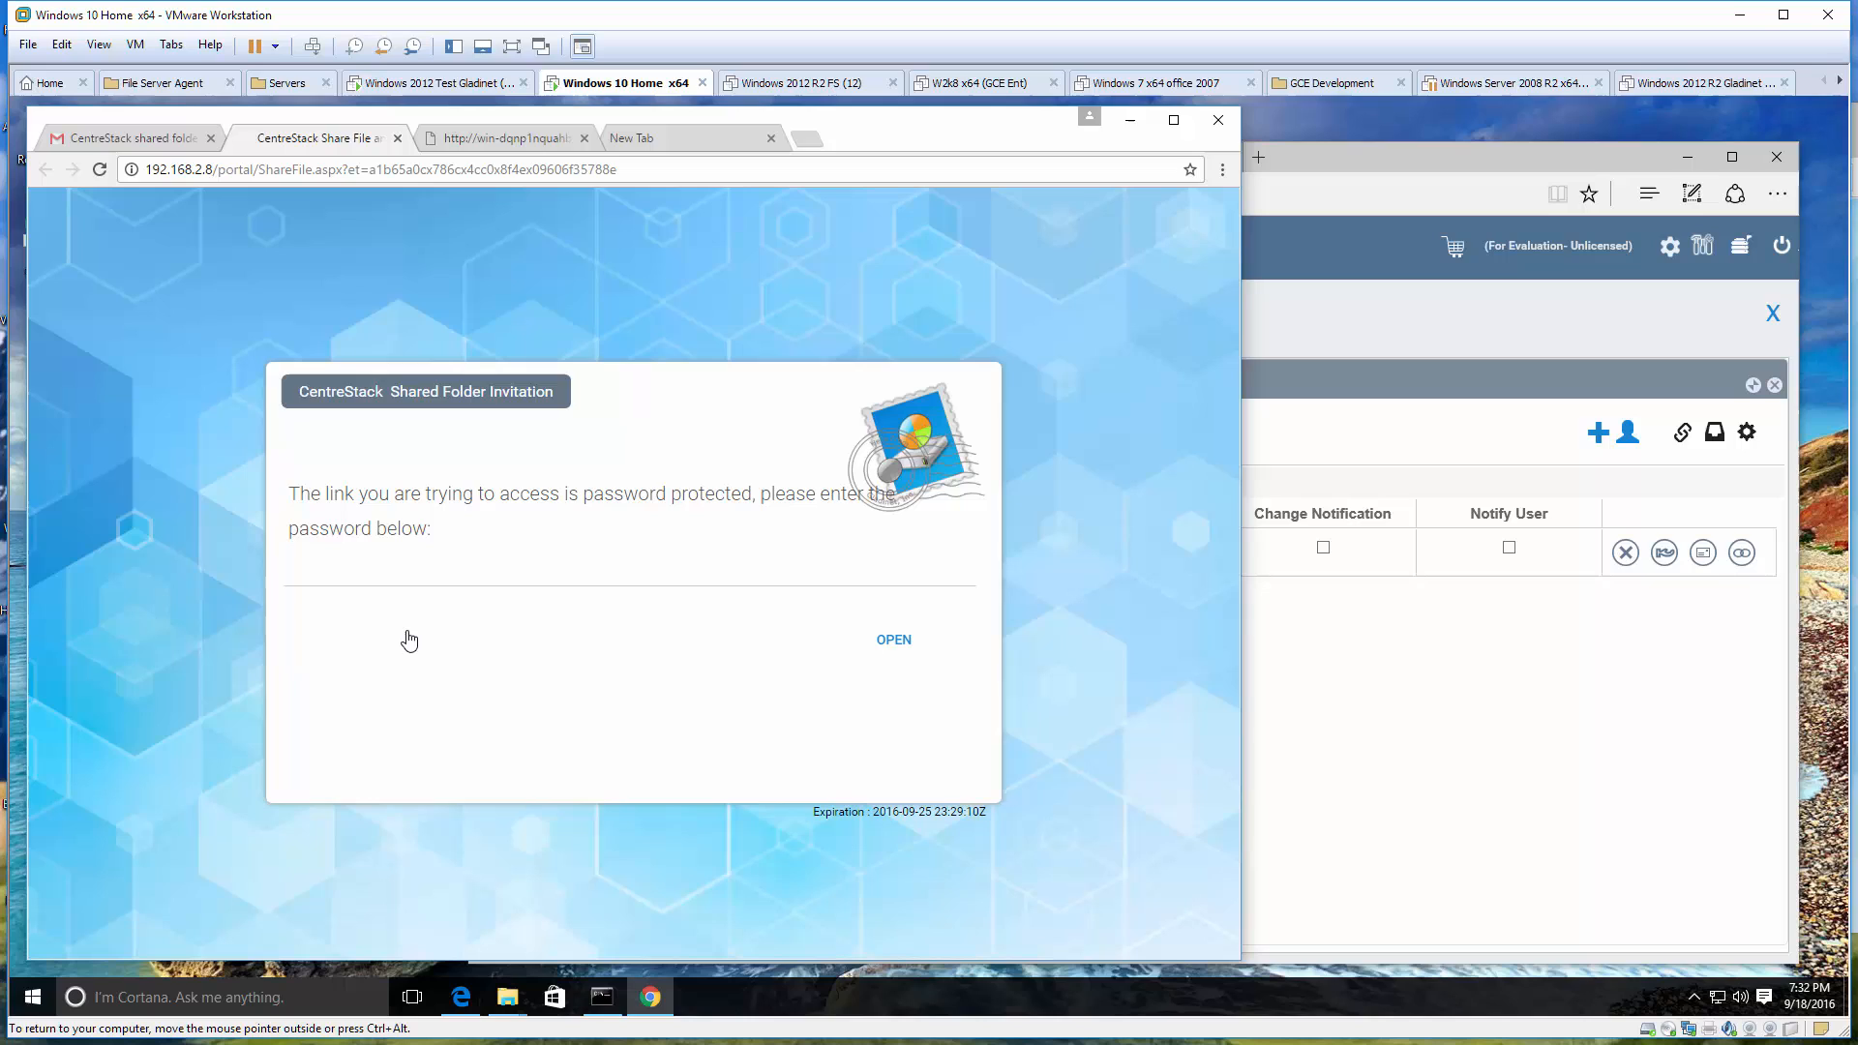
mouse_move(399, 557)
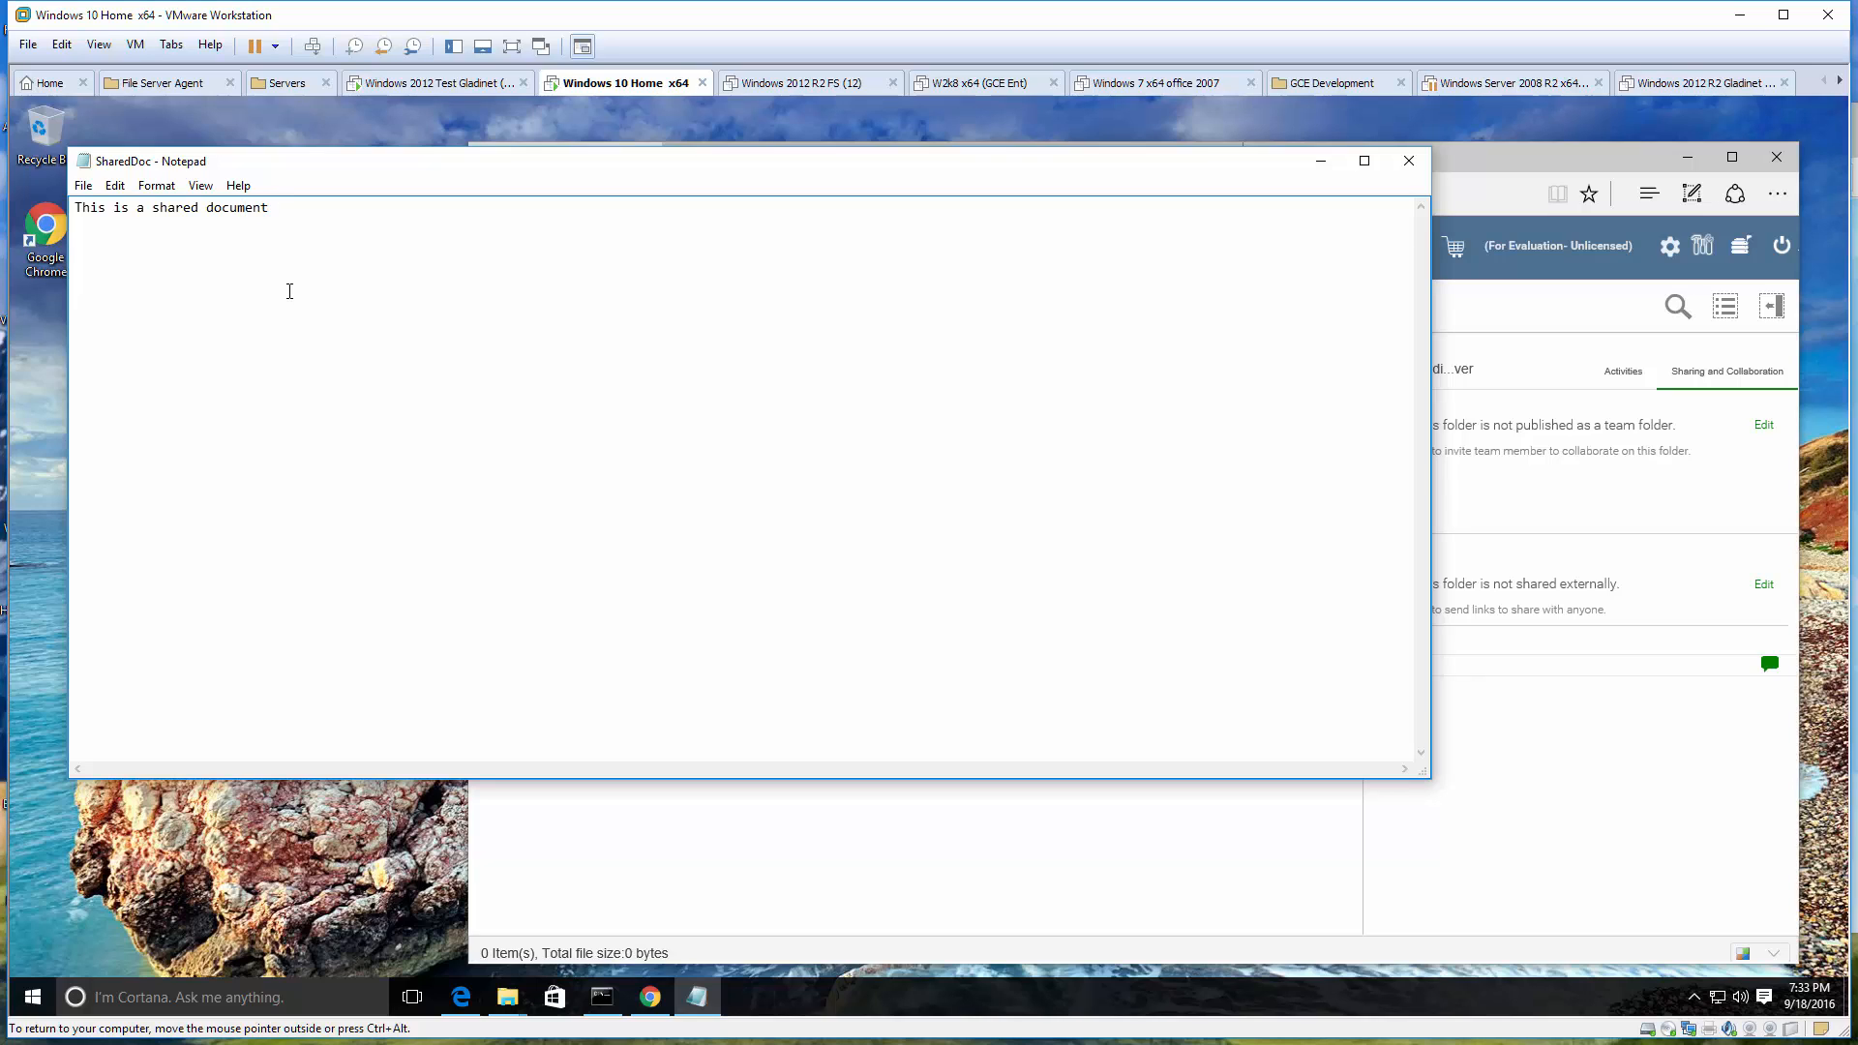
Step: Write 'This is a shared document' in Notepad for the SharedDoc file
type("shared")
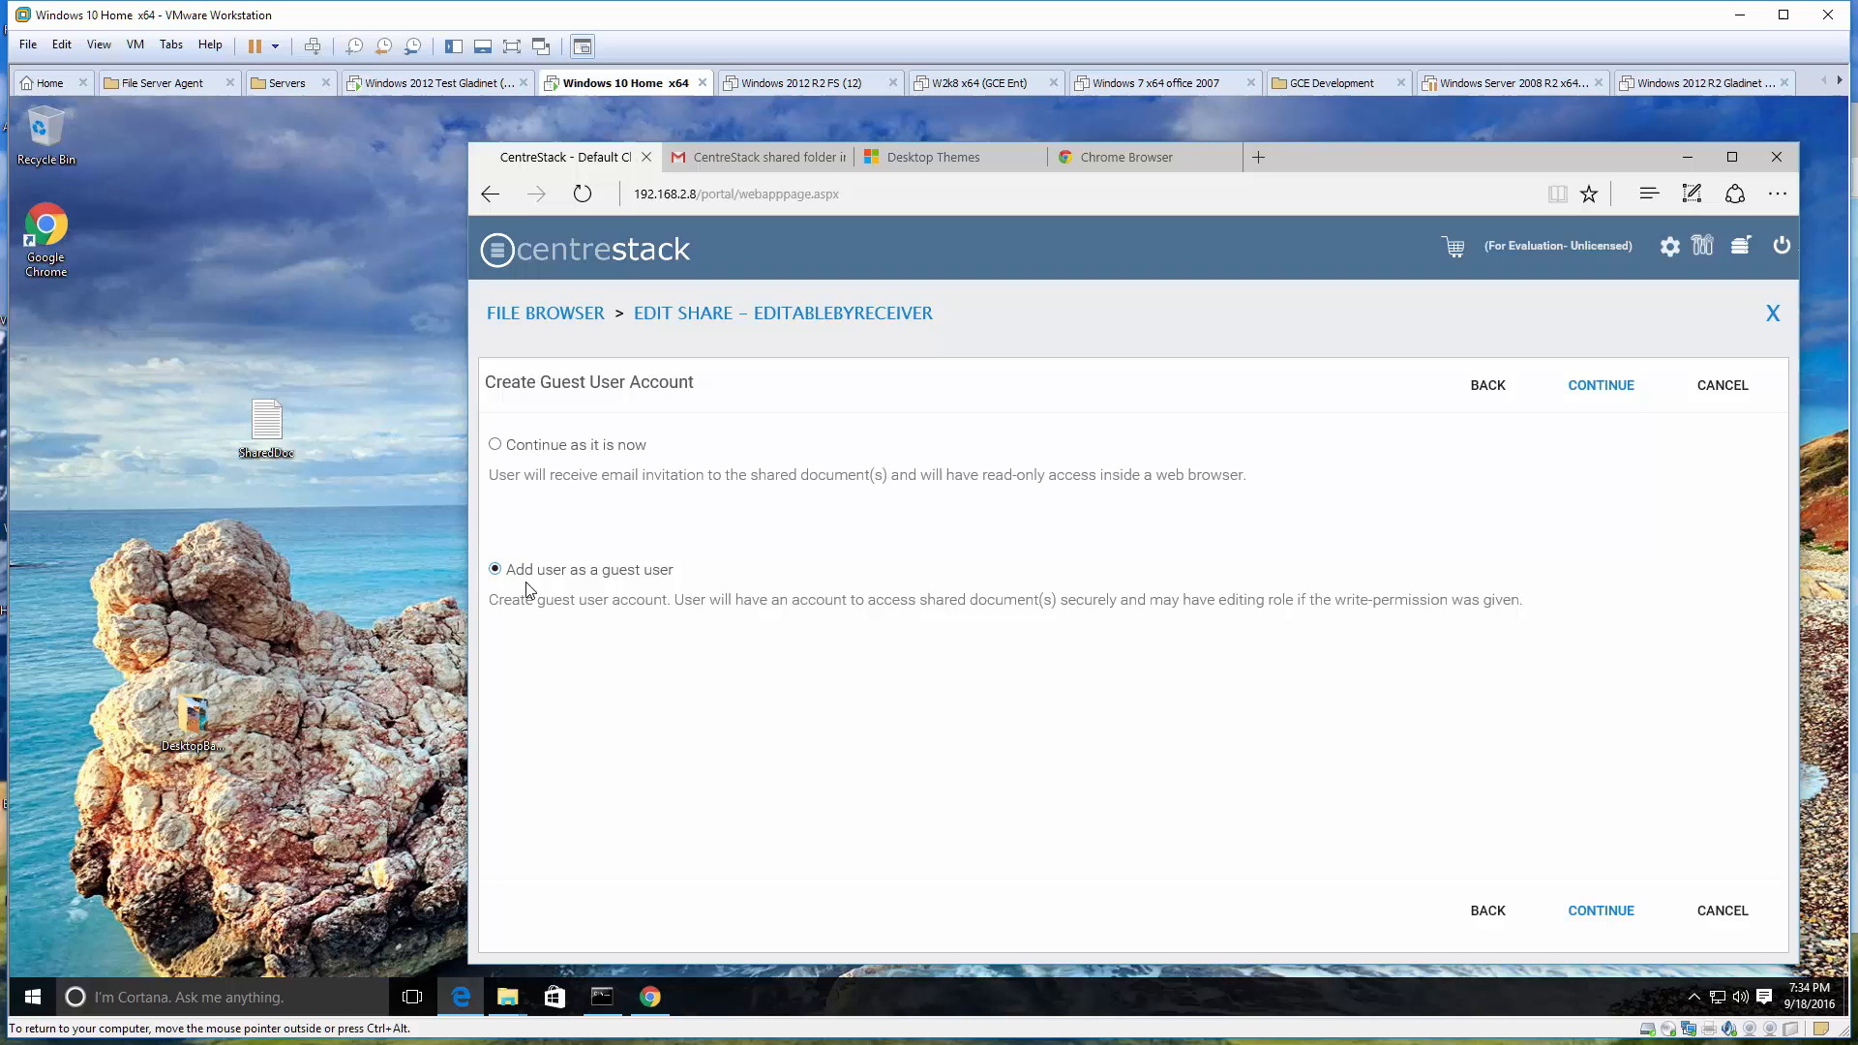
Step: Choose 'Add user as a guest user' for the EditableByReceiver share recipient
left_click(493, 569)
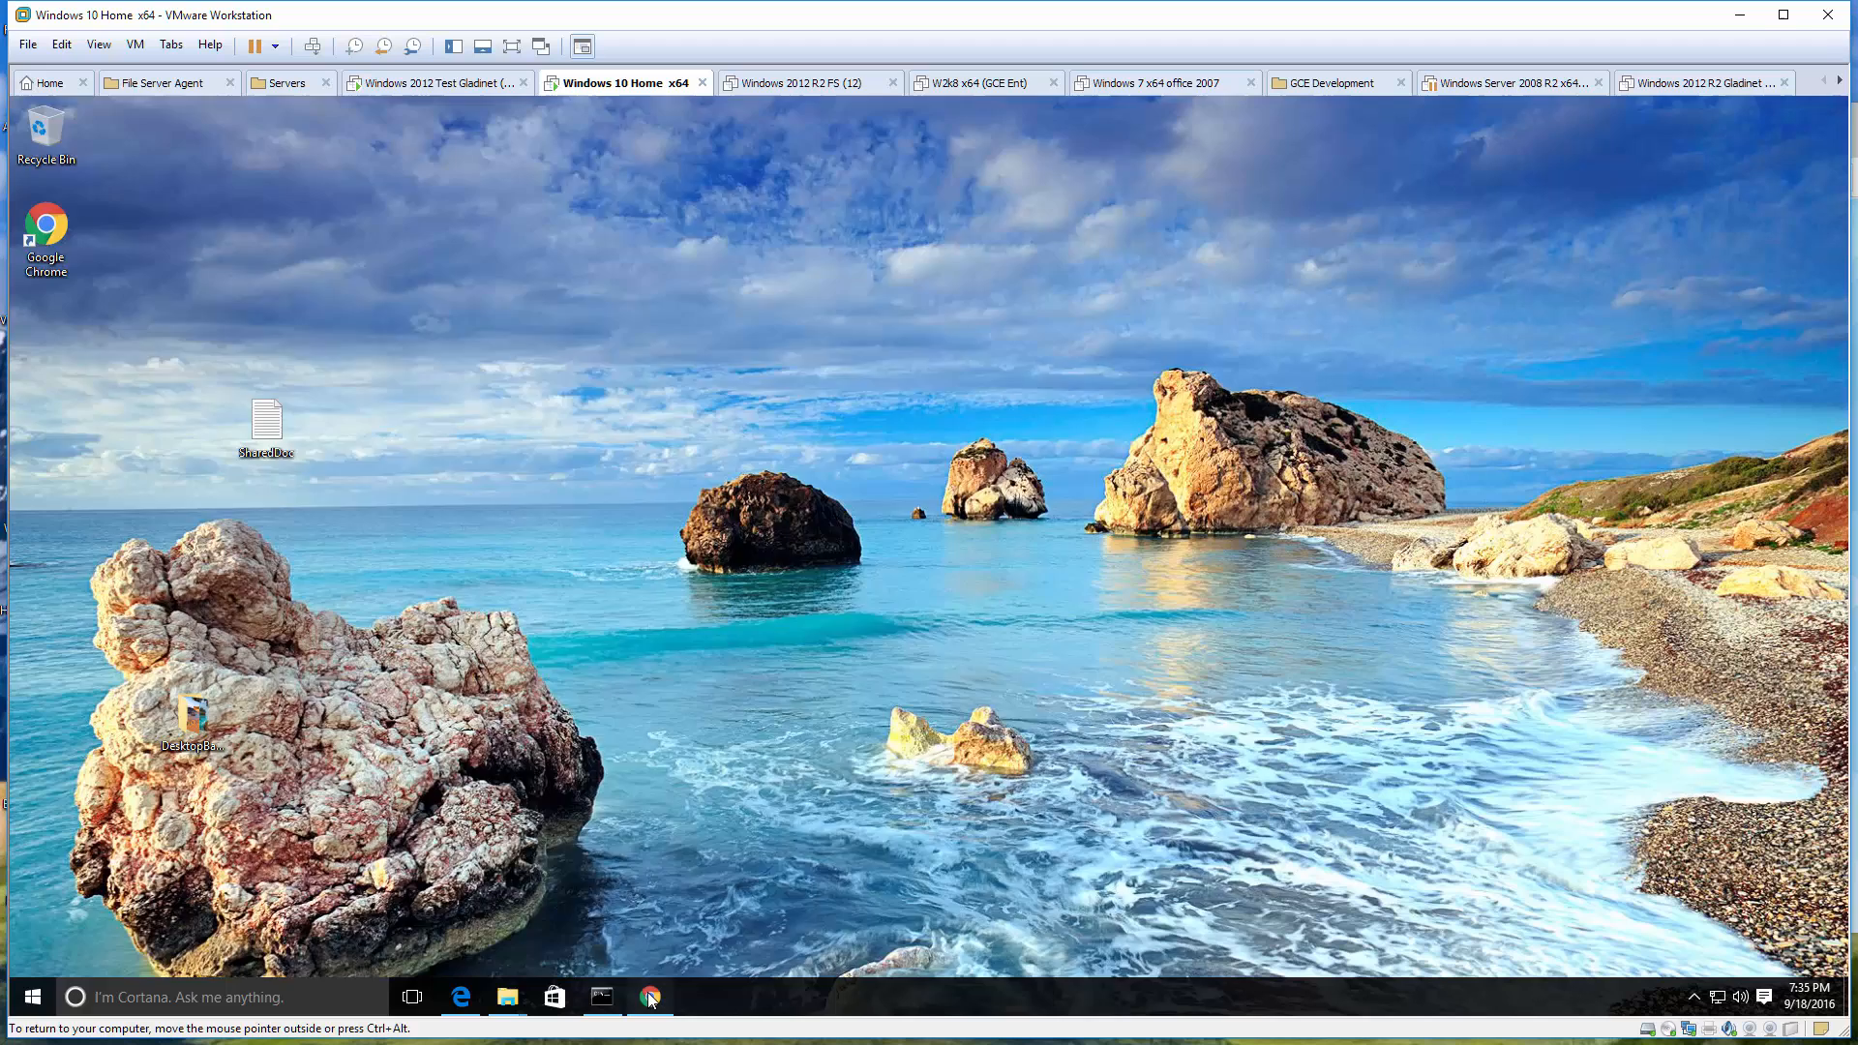
Step: Reopen the browser to check the recipient's Gmail for the welcome email
left_click(649, 995)
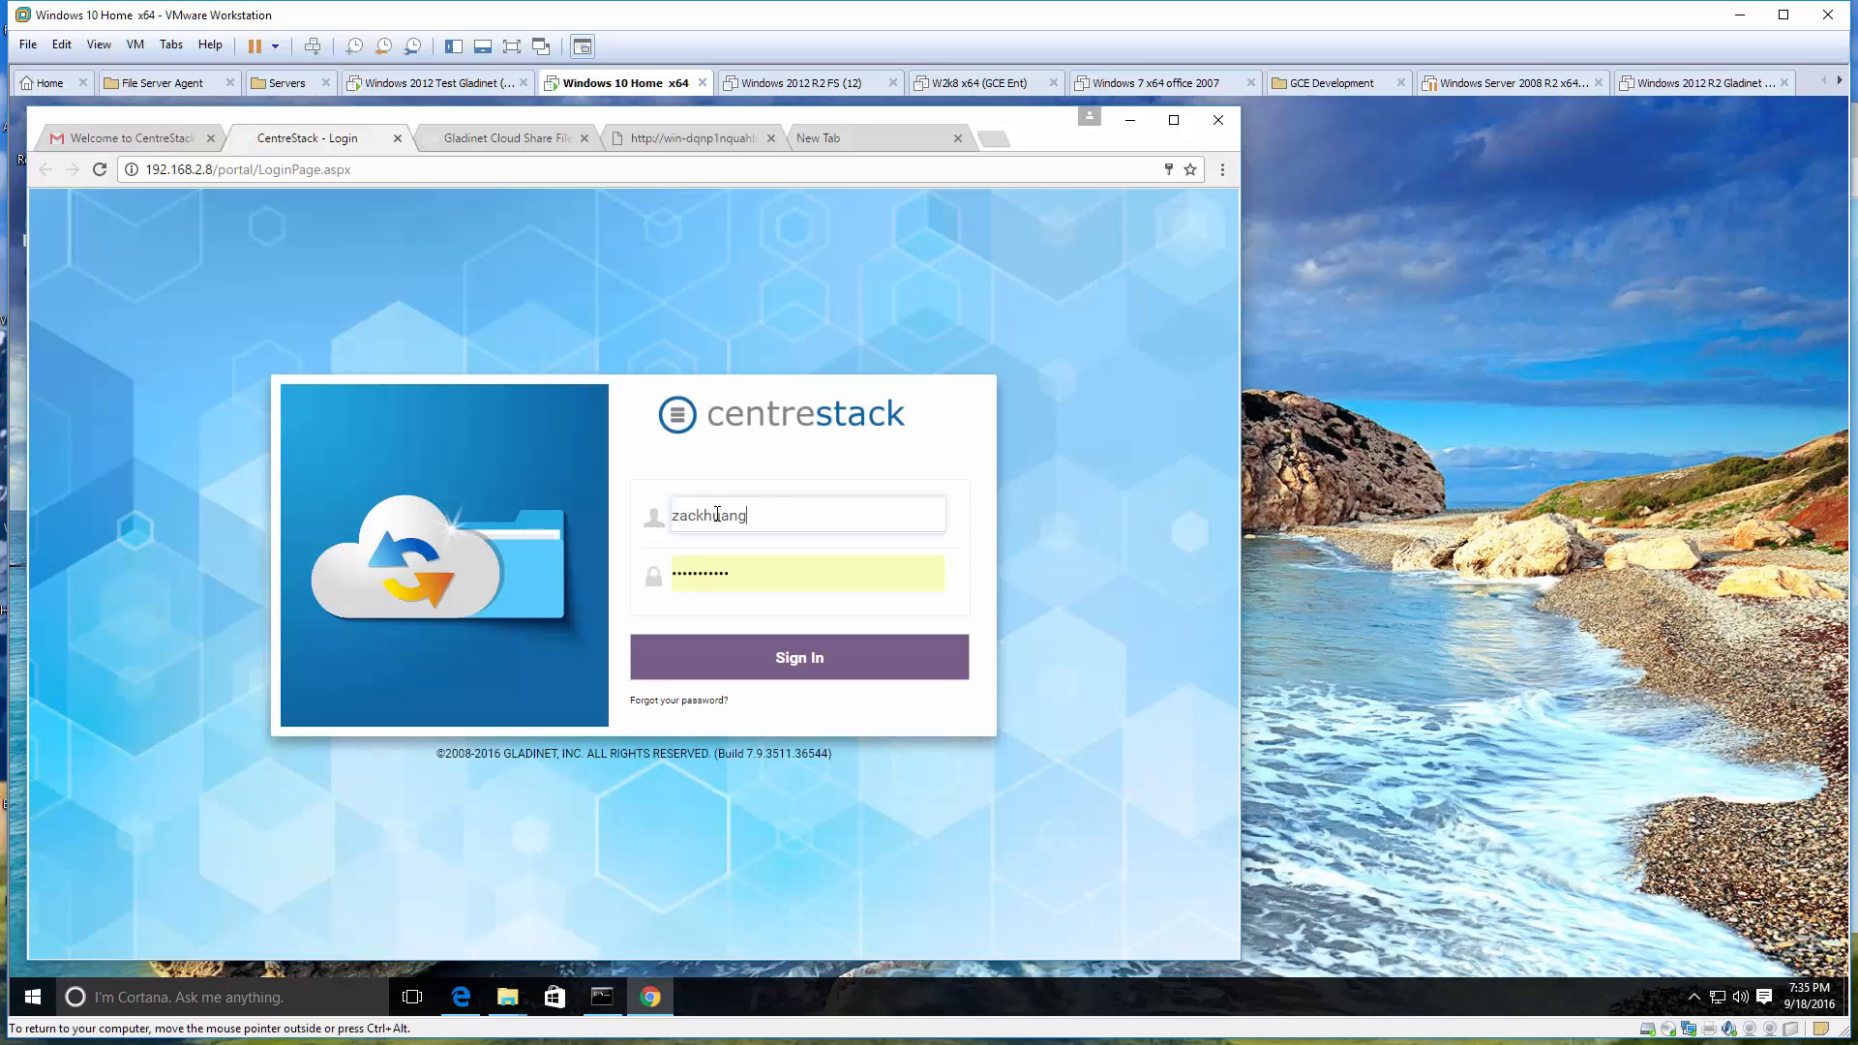
Step: Enter the guest account's sign-in name on the CentreStack login page
left_click(800, 656)
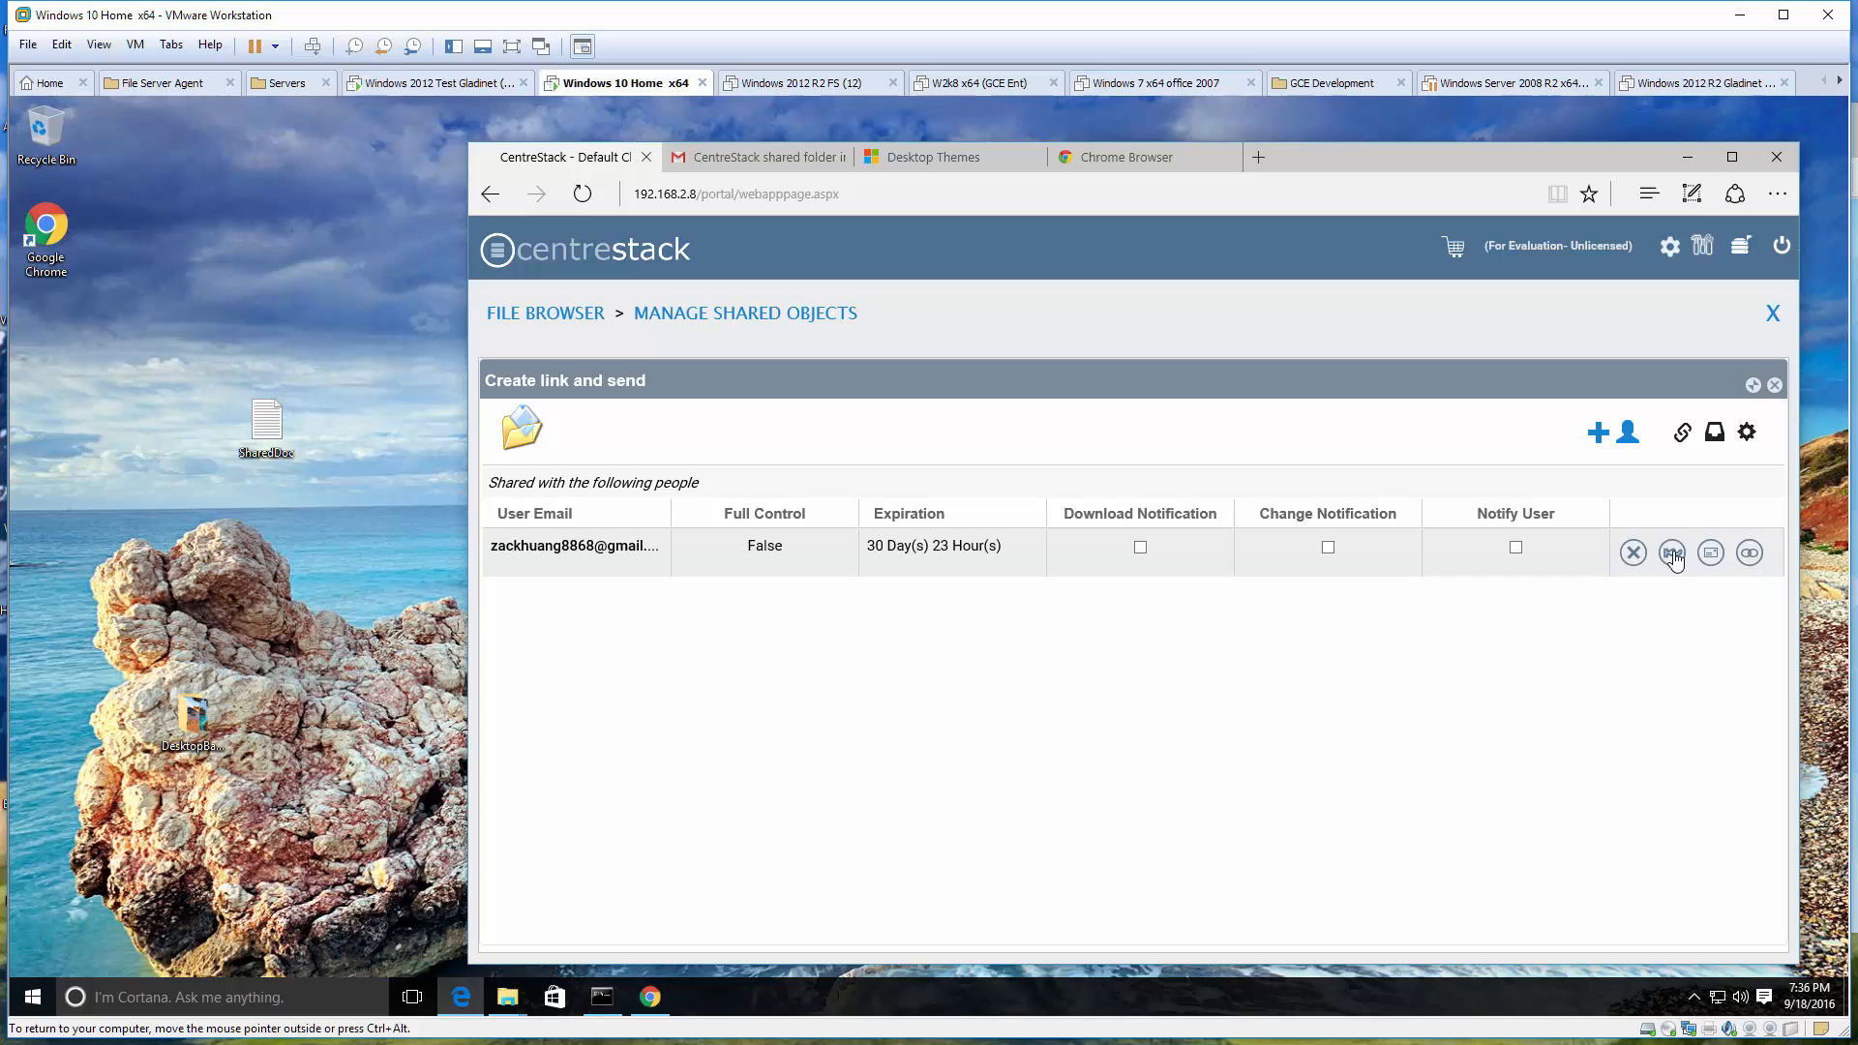
left_click(1670, 552)
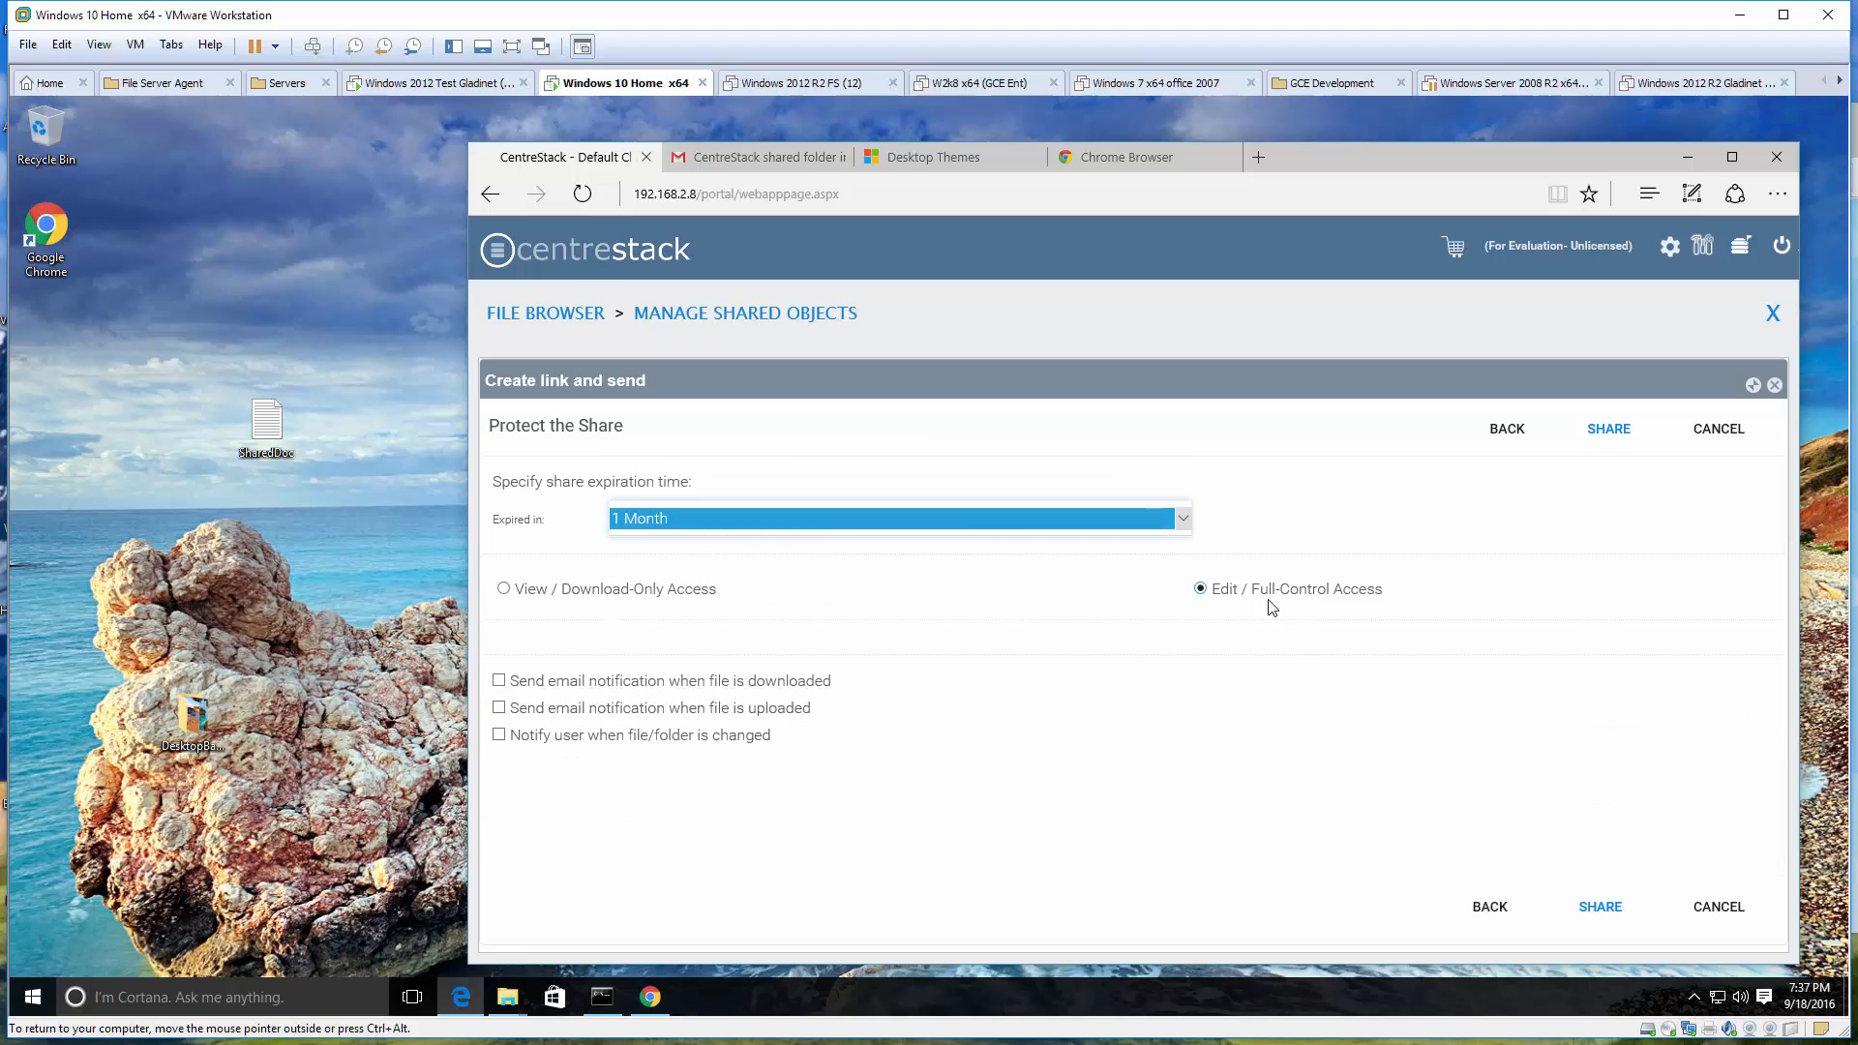
left_click(1608, 428)
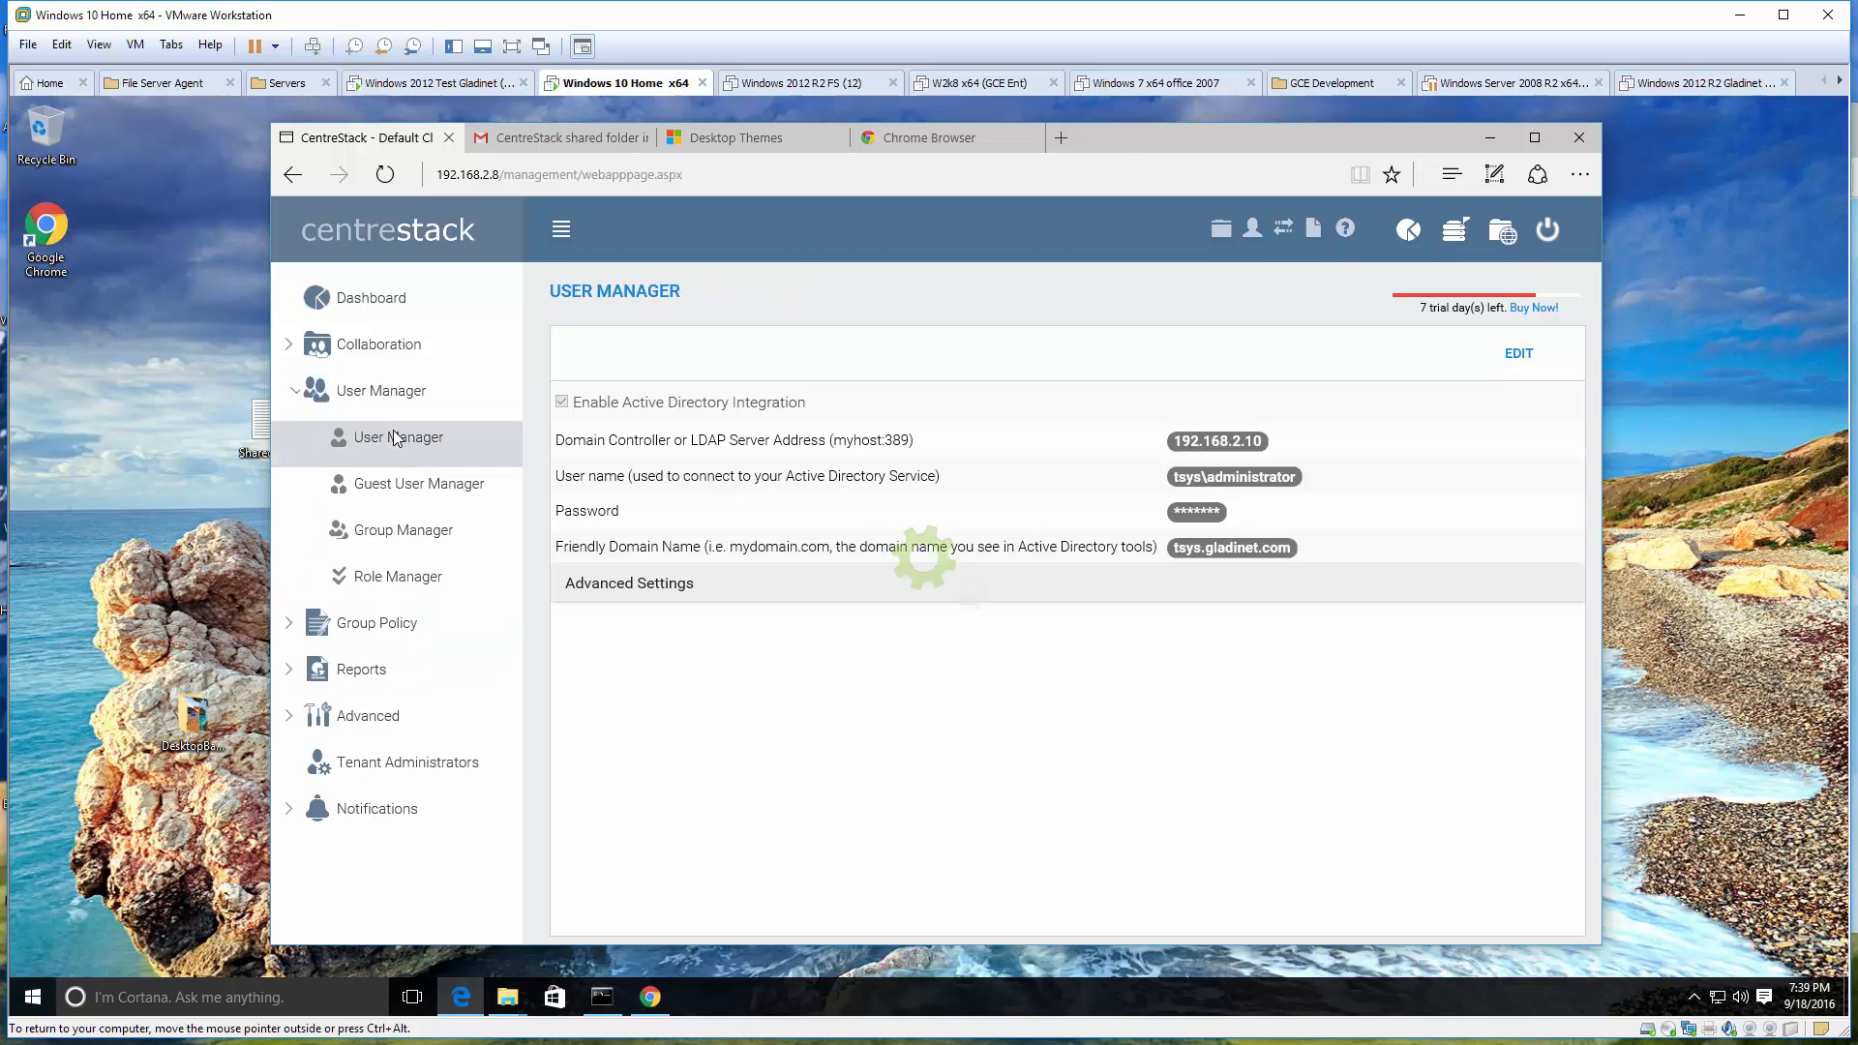
Step: Show the CentreStack user list in the management console's User Manager
left_click(398, 436)
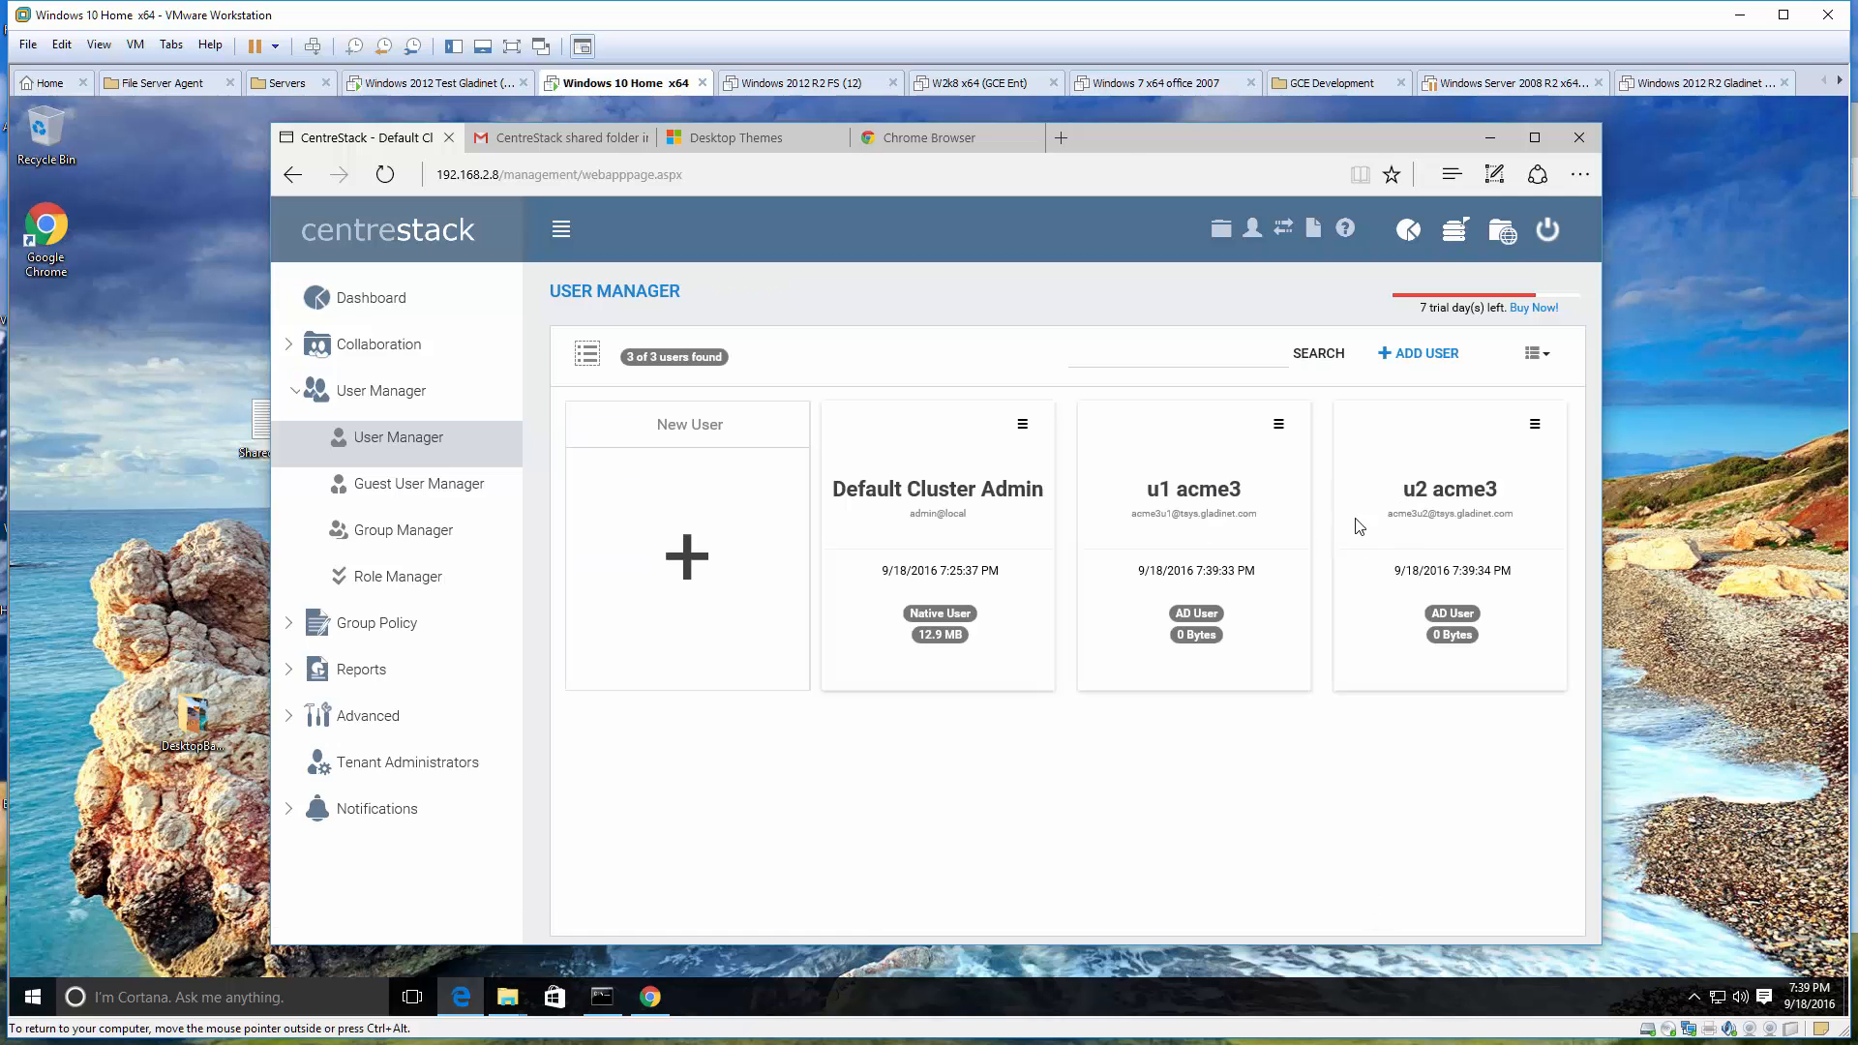
Step: Begin importing the Active Directory users u1 acme3 and u2 acme3
type("do")
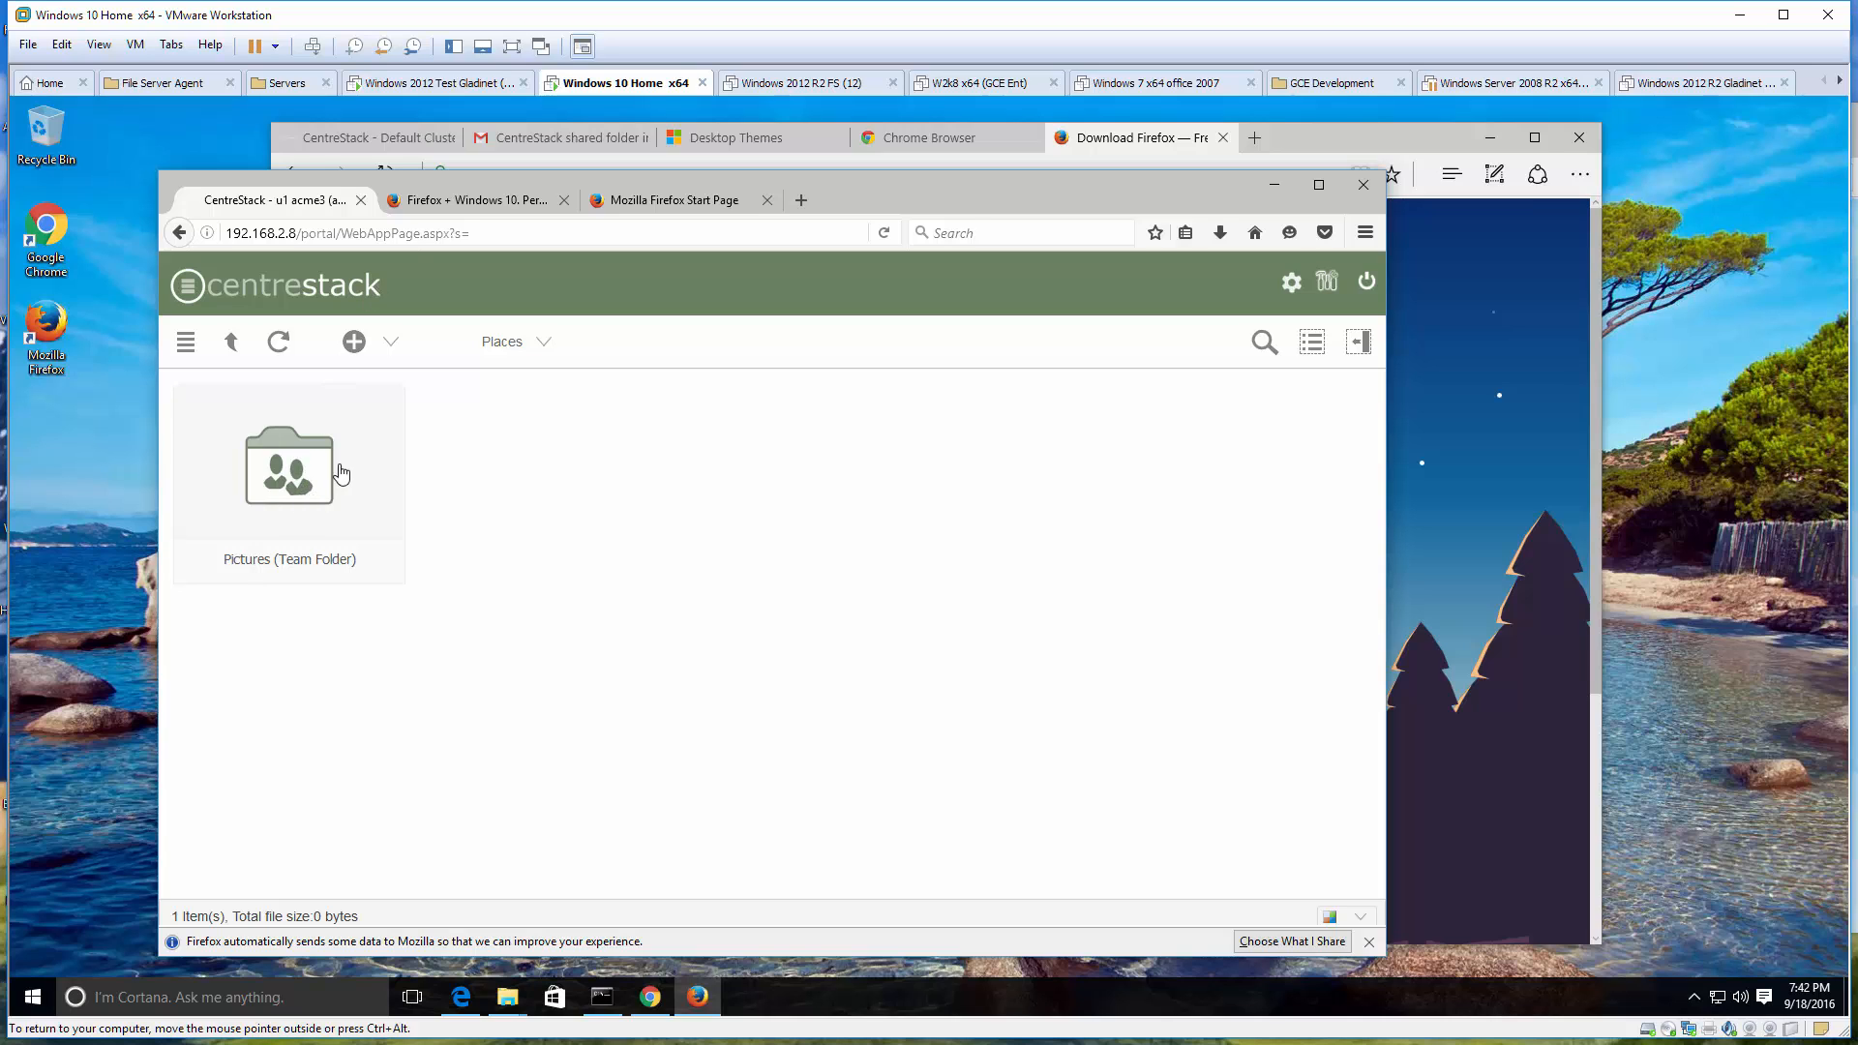
mouse_move(1244, 170)
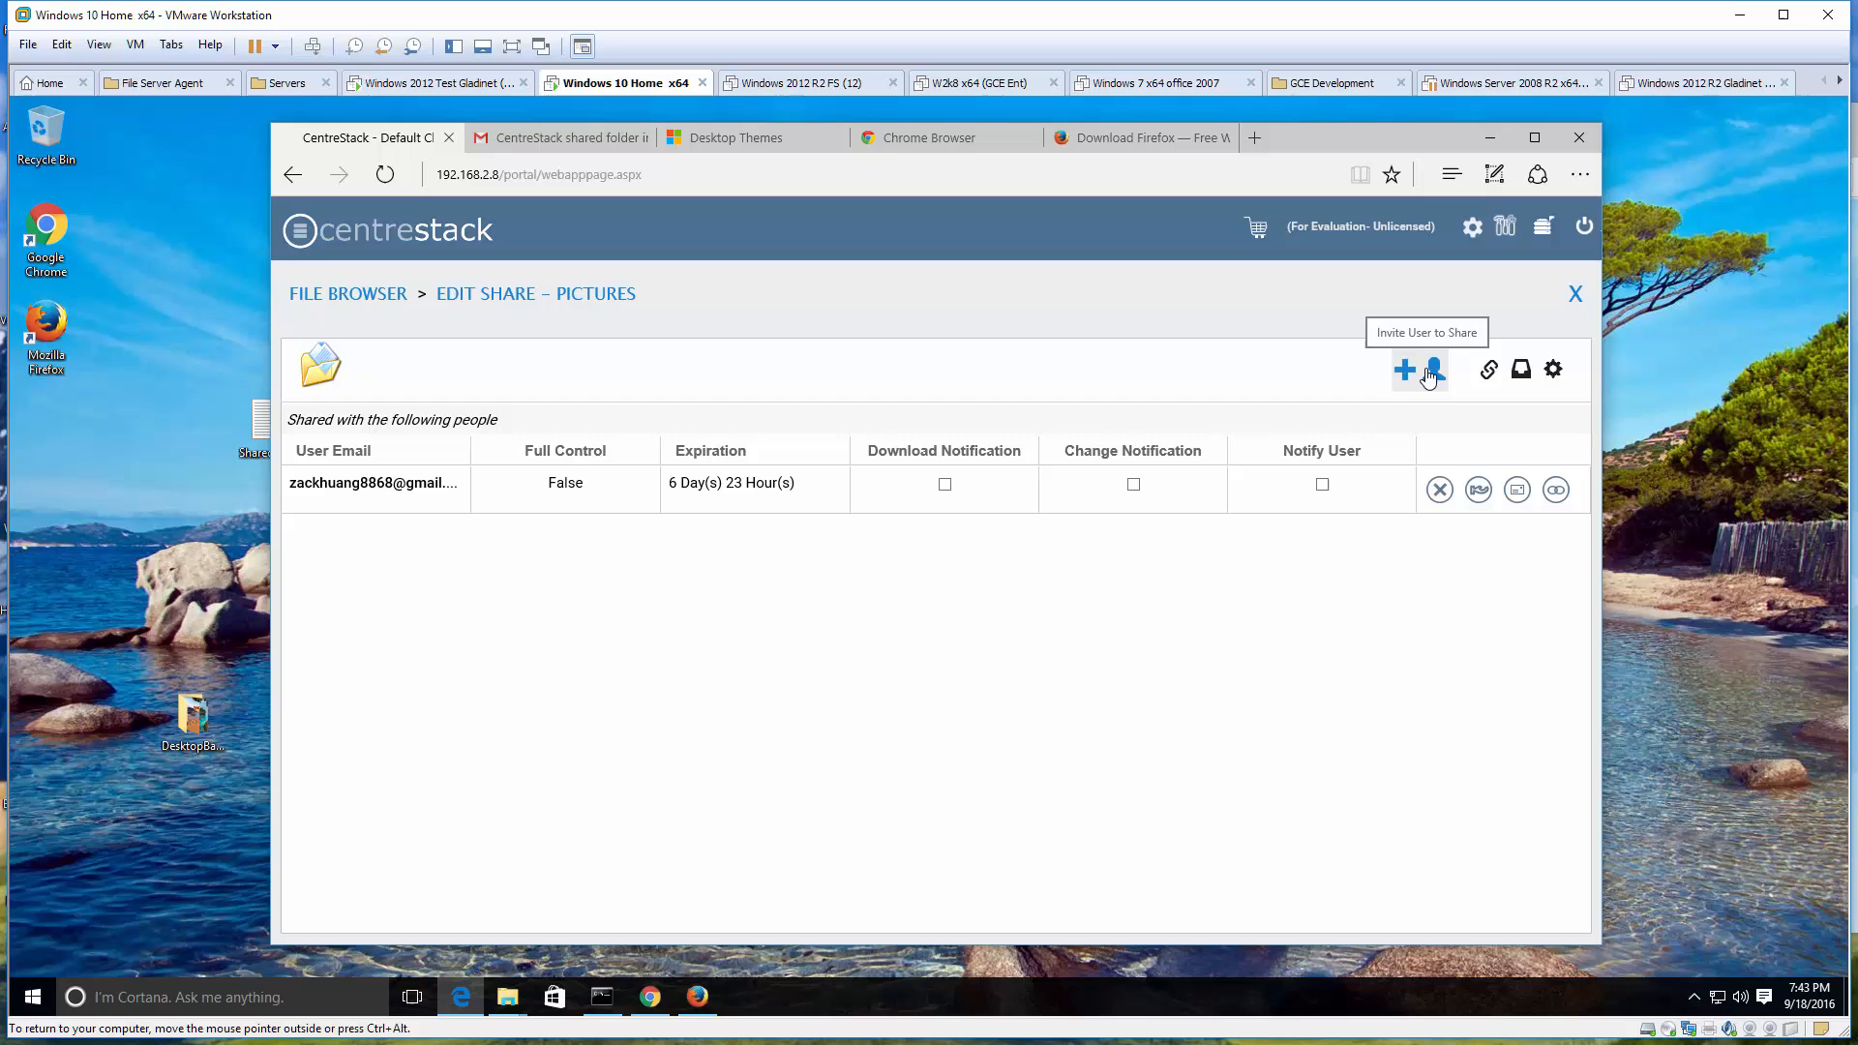
mouse_move(1426, 377)
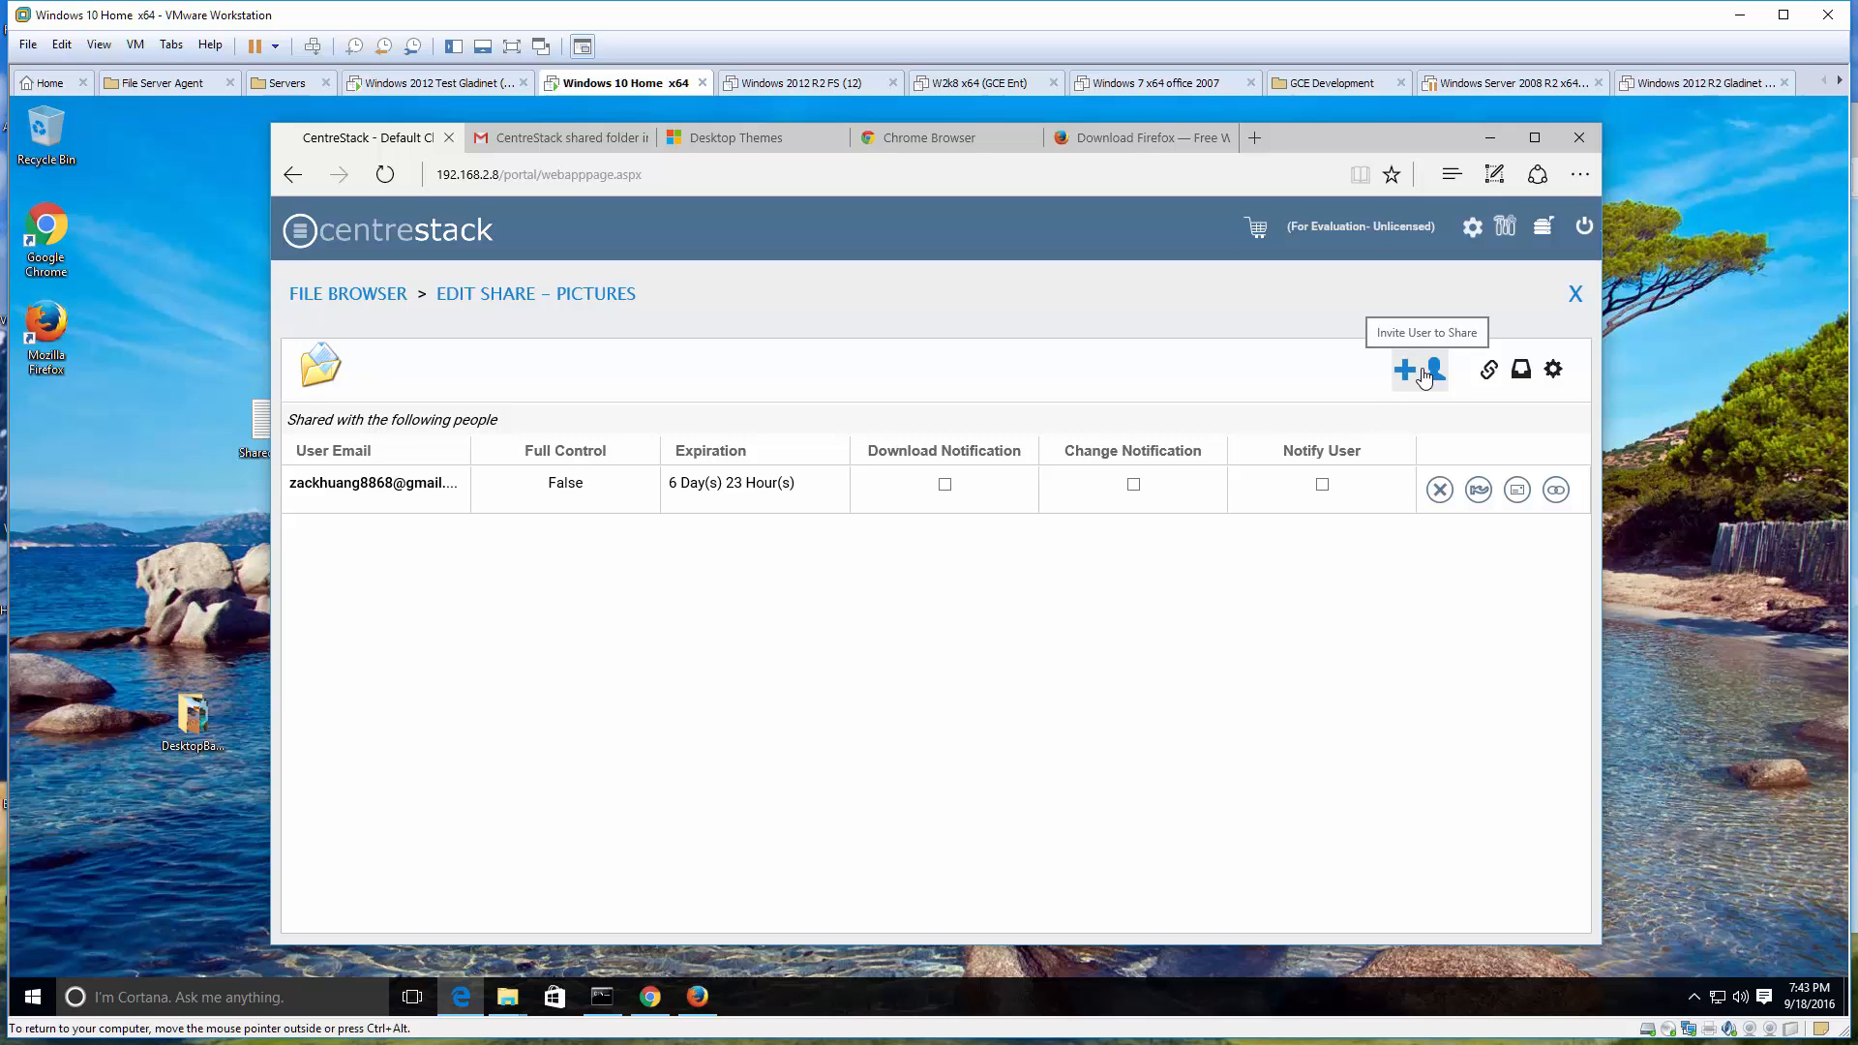